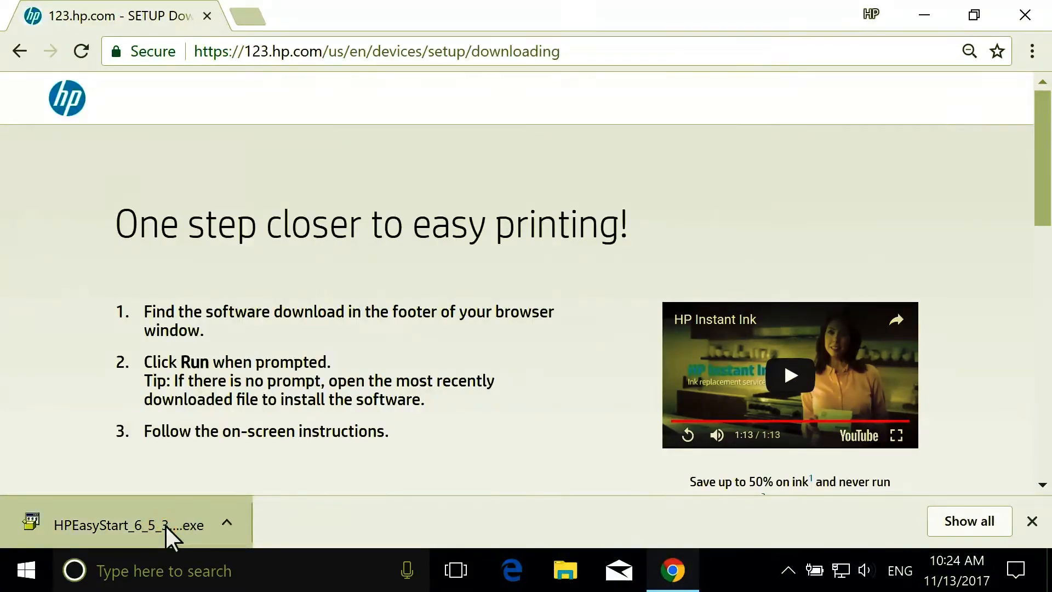
- Launch the downloaded HPEasyStart installer from Chrome's download bar
click(127, 525)
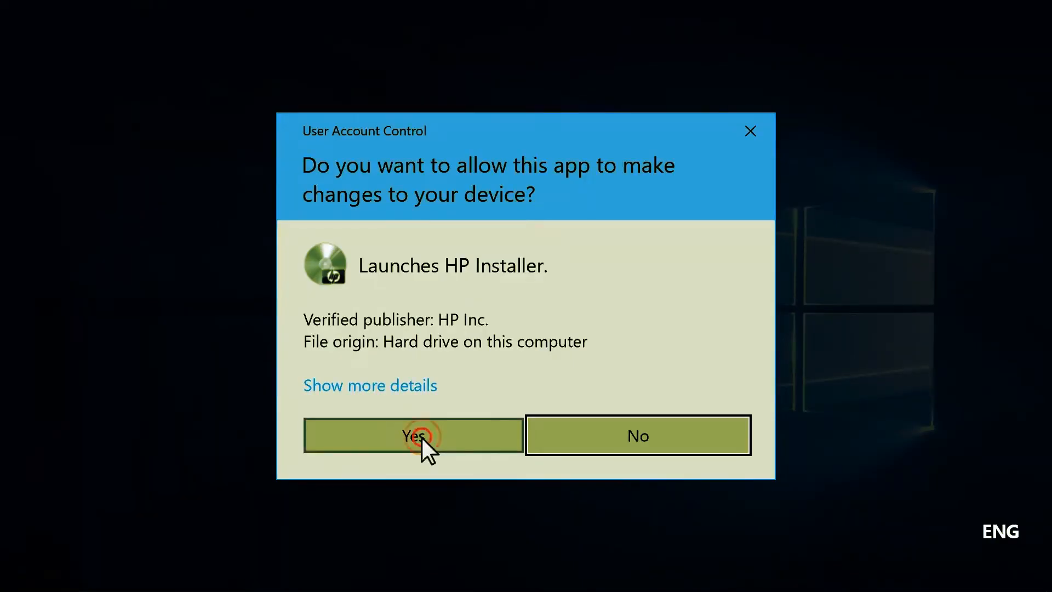
- Allow the HP installer through User Account Control and set up the found OfficeJet Pro 8710
click(413, 434)
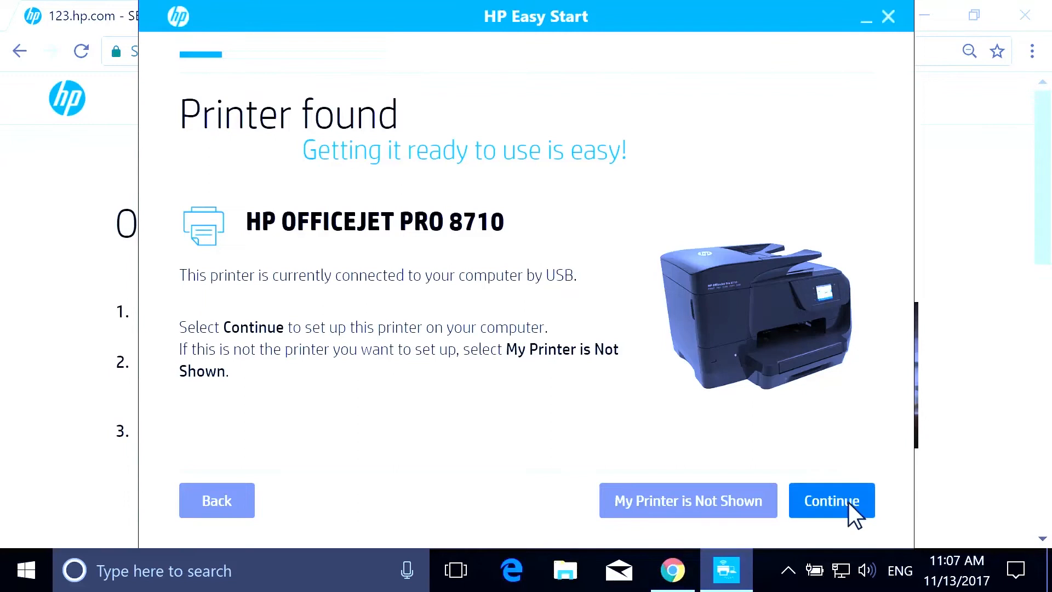
click(831, 500)
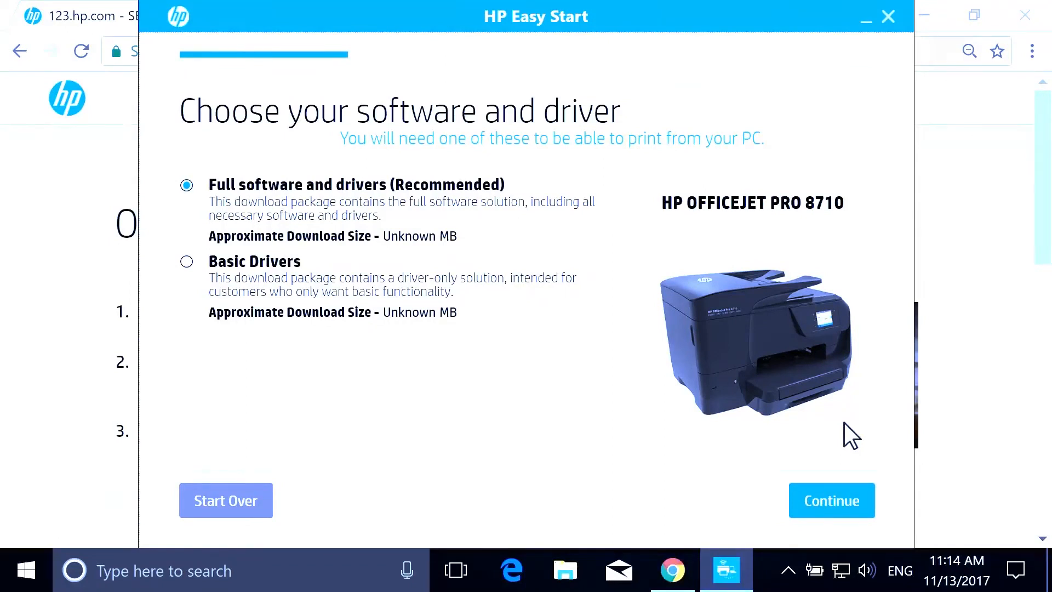
mouse_move(761, 409)
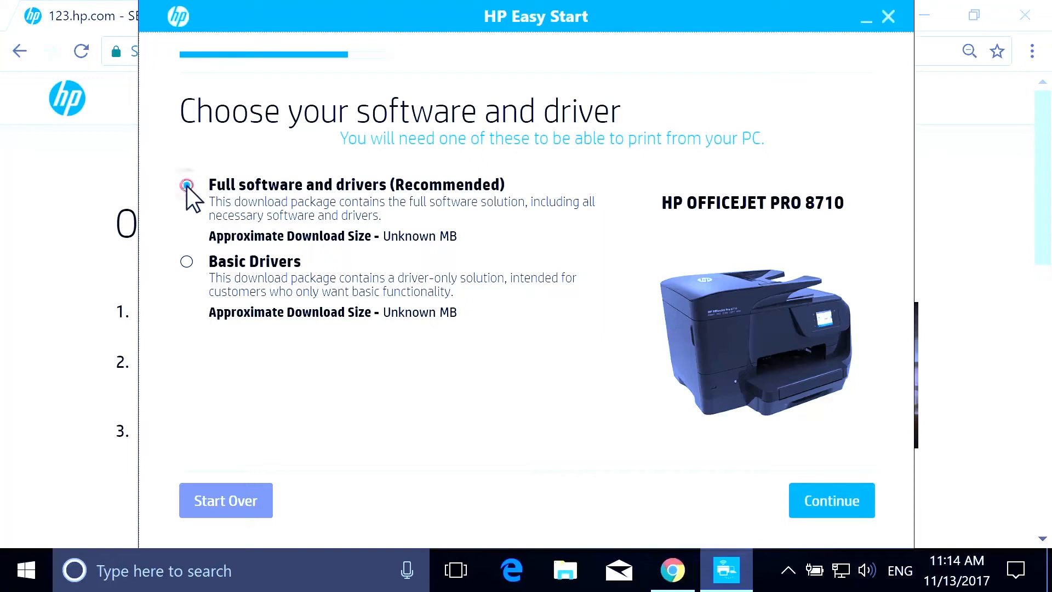
- Choose 'Full software and drivers (Recommended)' and continue
click(186, 186)
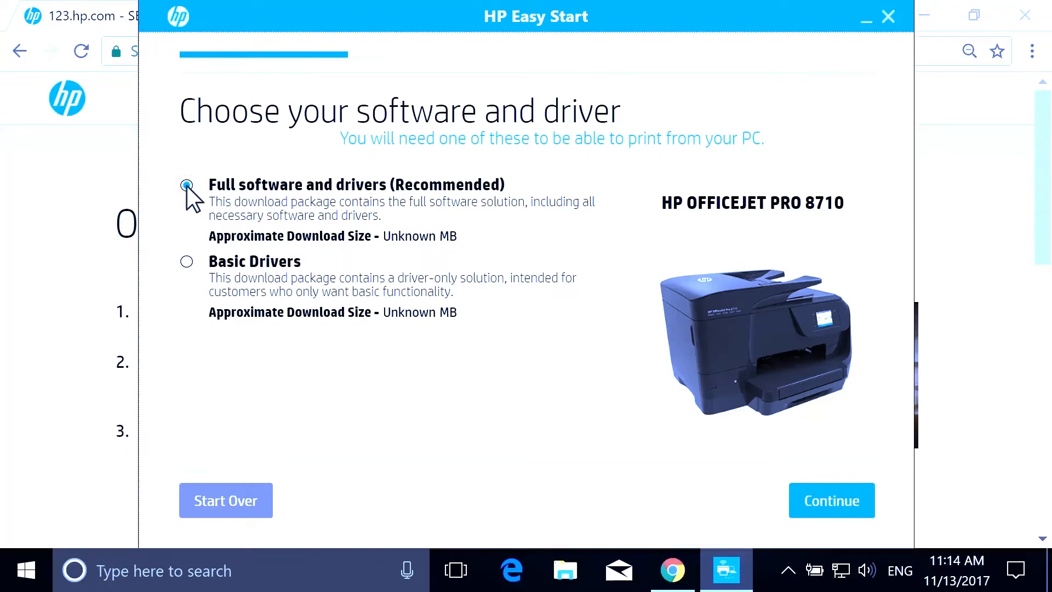
click(830, 500)
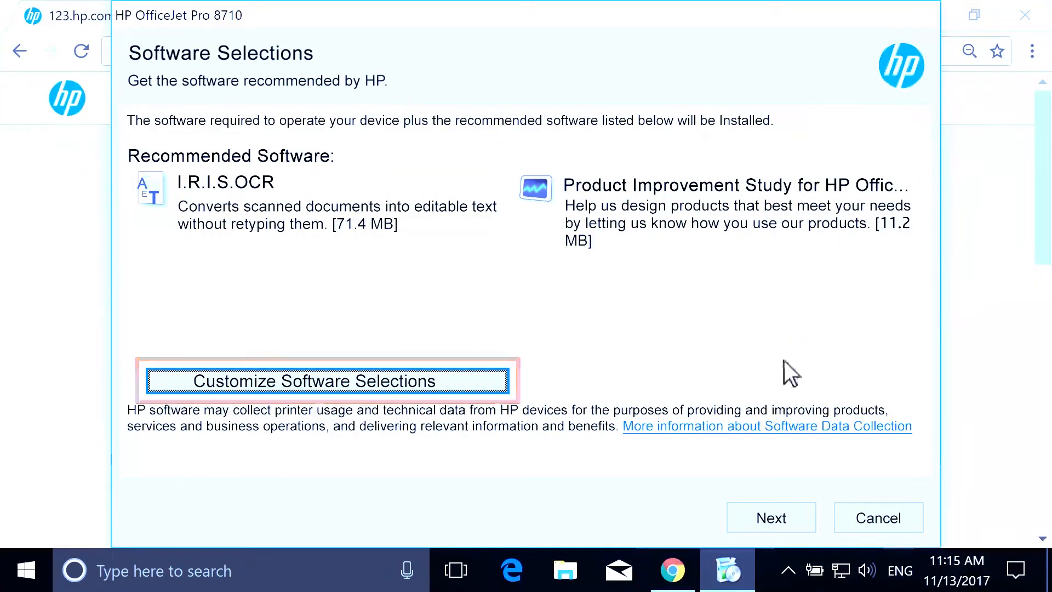
- Accept the recommended software selections and install through to Setup is complete
click(771, 517)
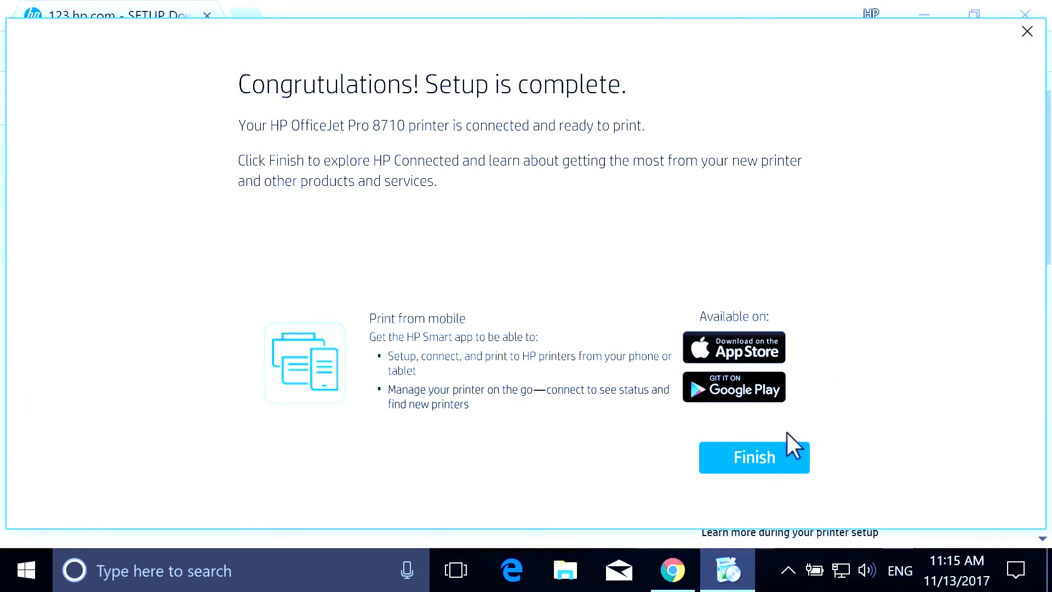
- Finish the Congratulations! Setup is complete screen
click(753, 457)
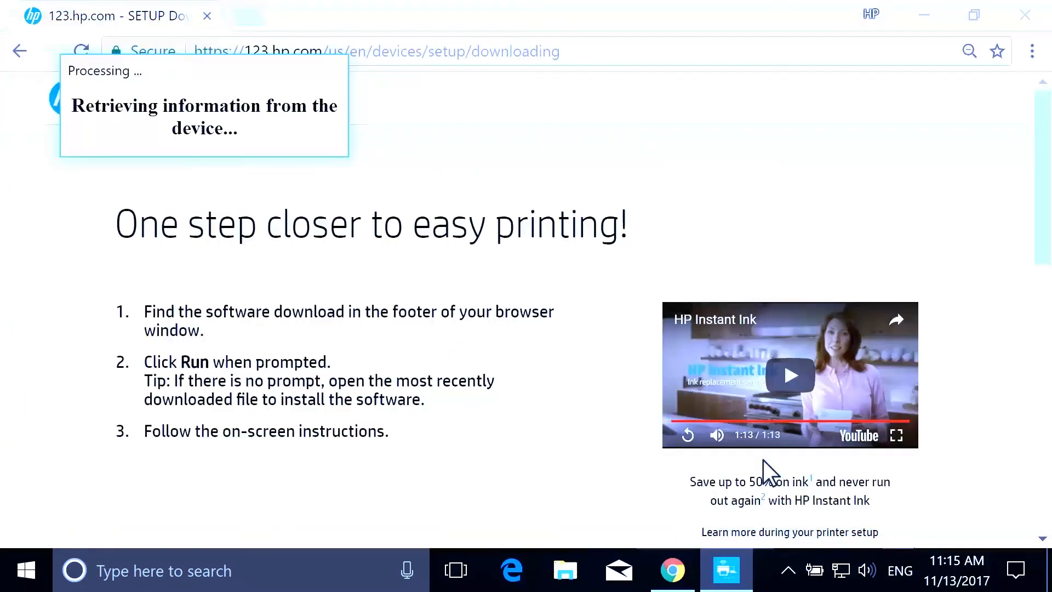